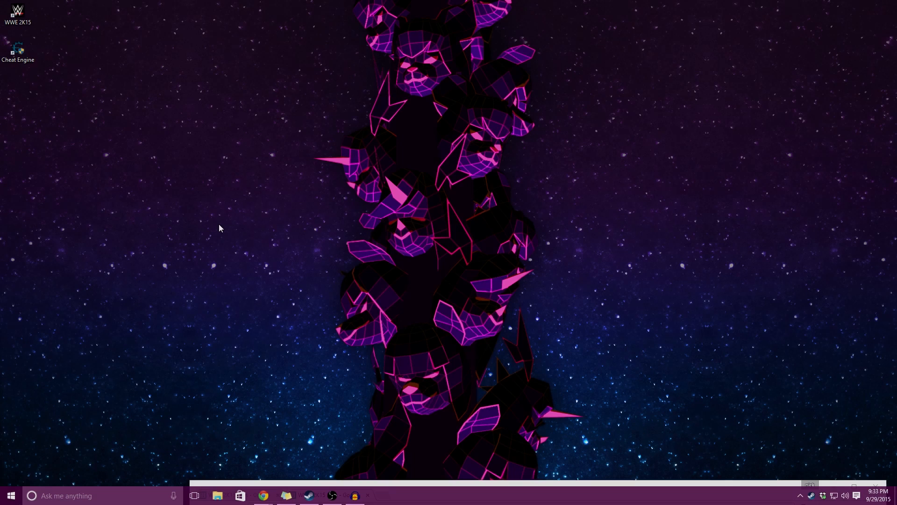
mouse_move(261, 240)
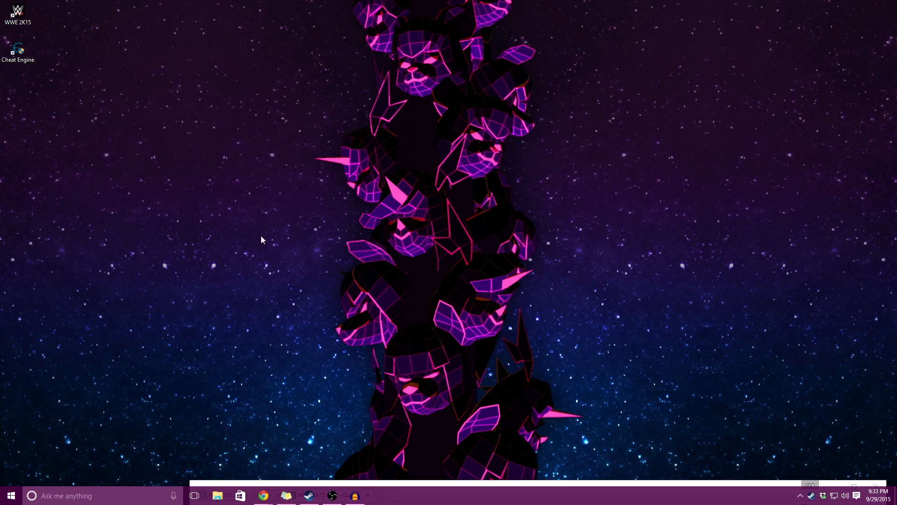
mouse_move(344, 289)
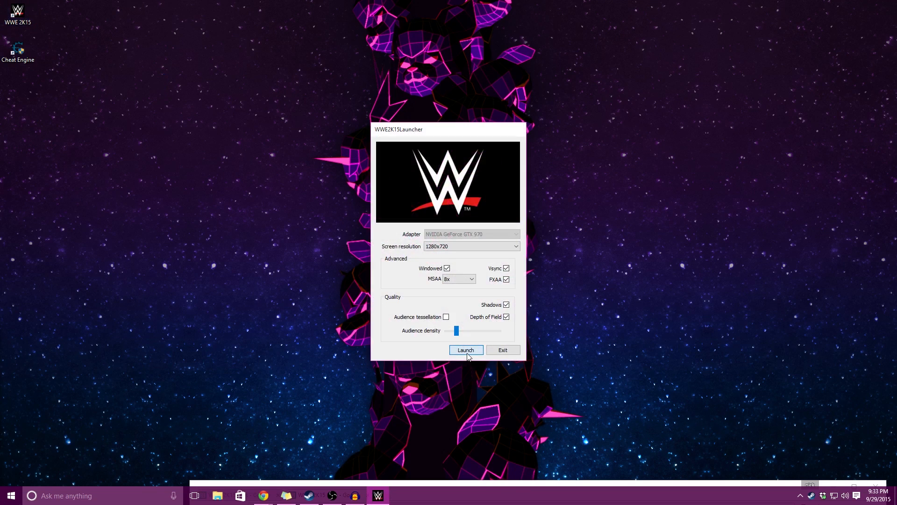
- Launch WWE 2K15 in windowed mode from the WWE2K15Launcher dialog
click(465, 349)
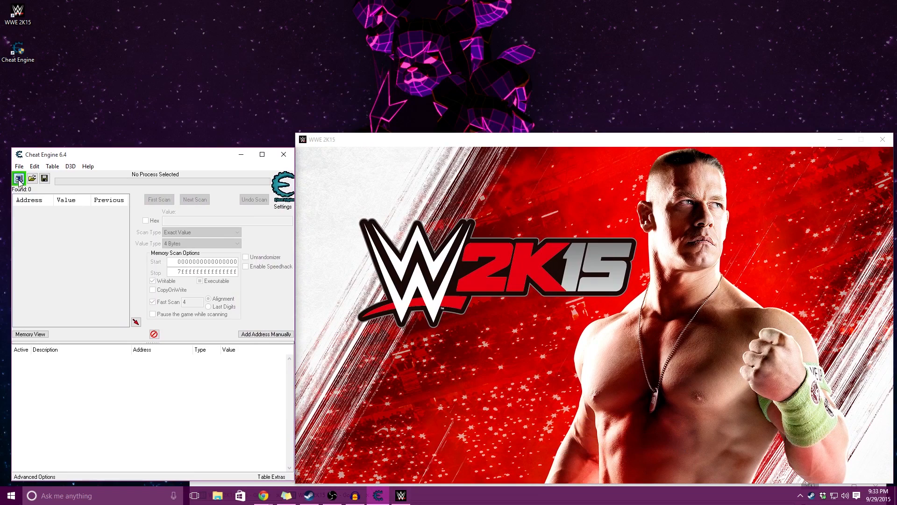
- Attach Cheat Engine to WWE2K15_x64.exe and switch to the memory table spreadsheet in Chrome
click(19, 177)
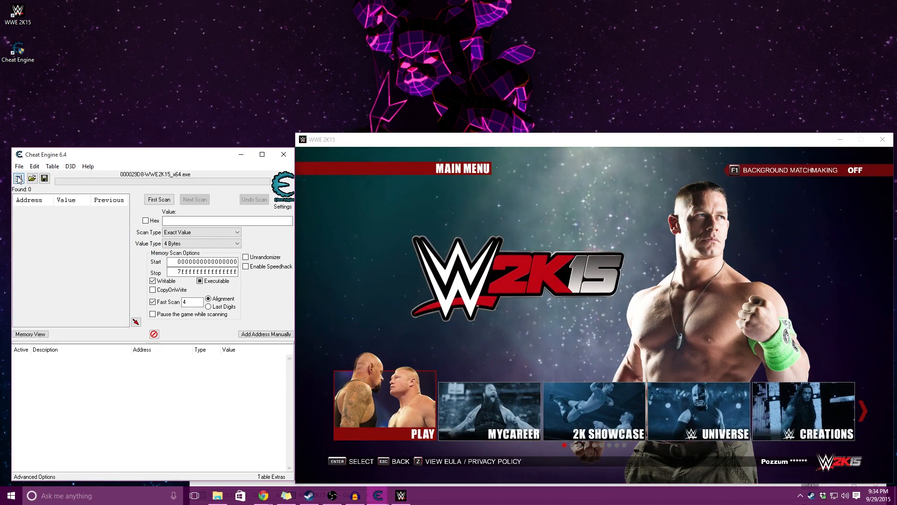
click(18, 178)
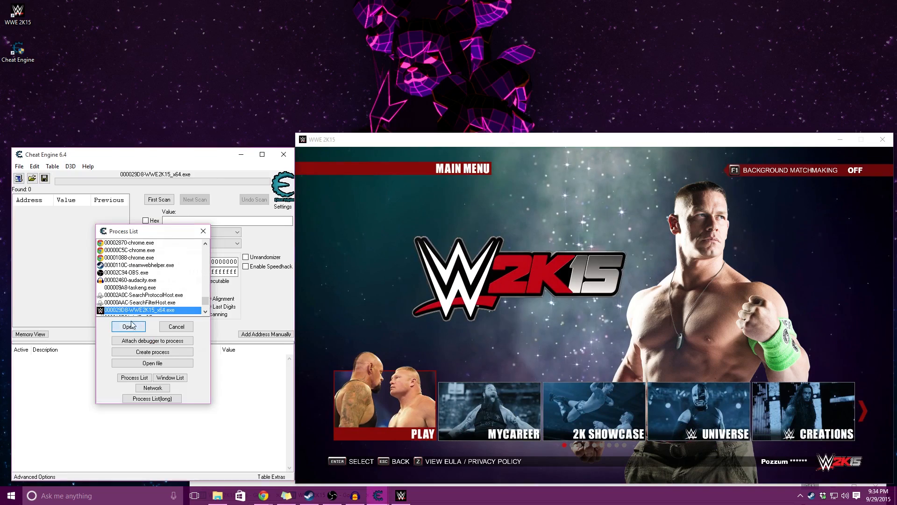
click(128, 326)
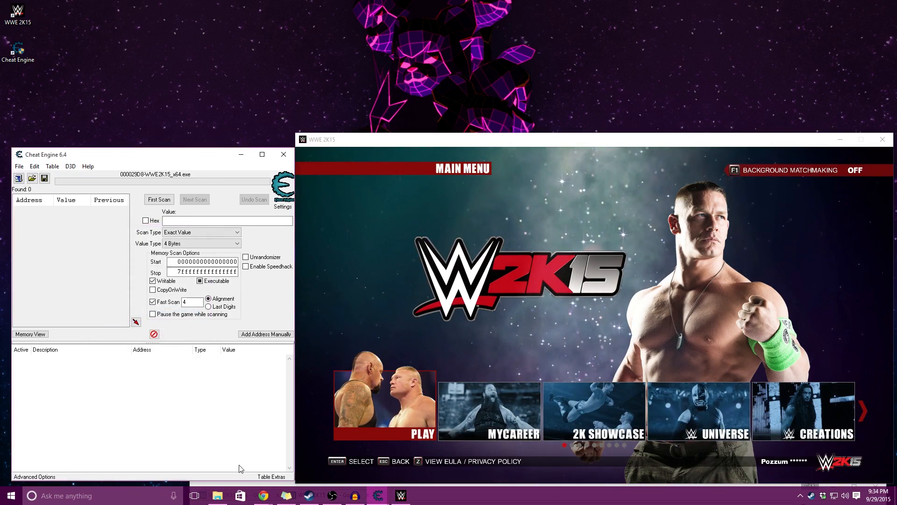
click(263, 495)
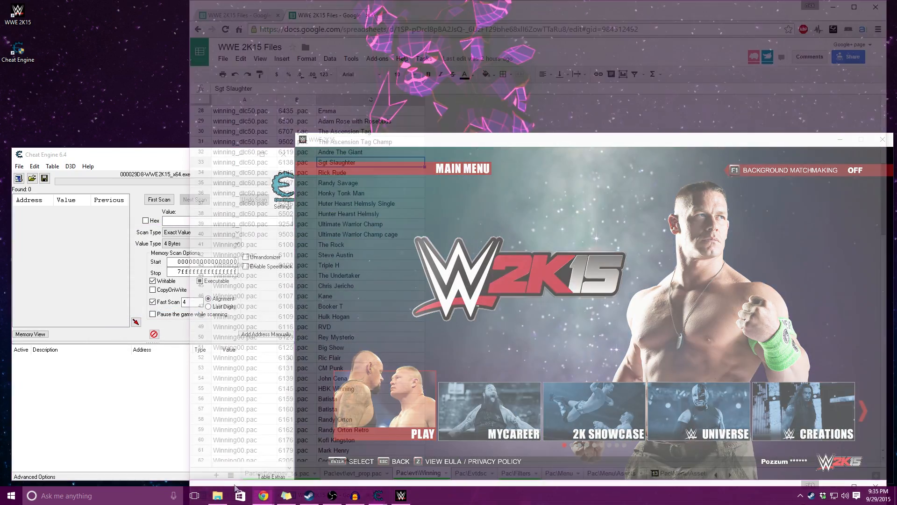
- Read Jeff Hardy's winning animation address 142367310 in cell H15, then return to the game
click(237, 15)
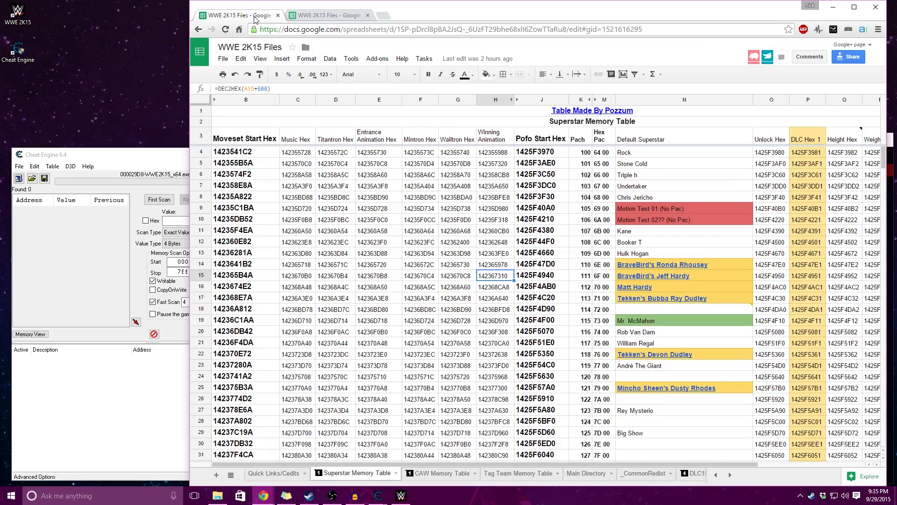
click(494, 136)
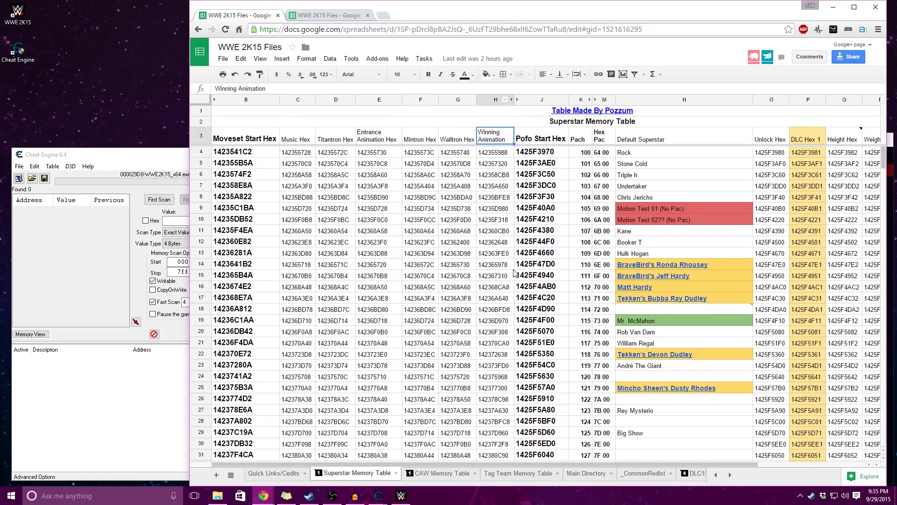
click(495, 286)
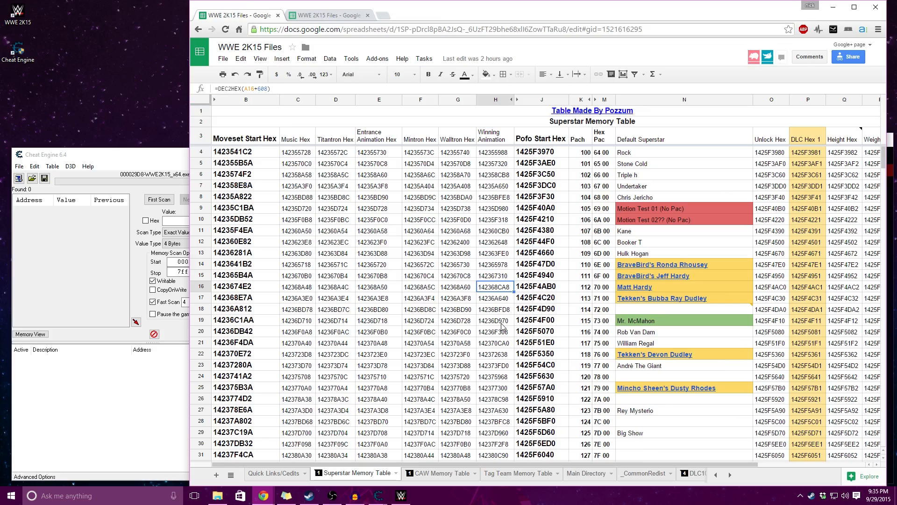
scroll(down, 3)
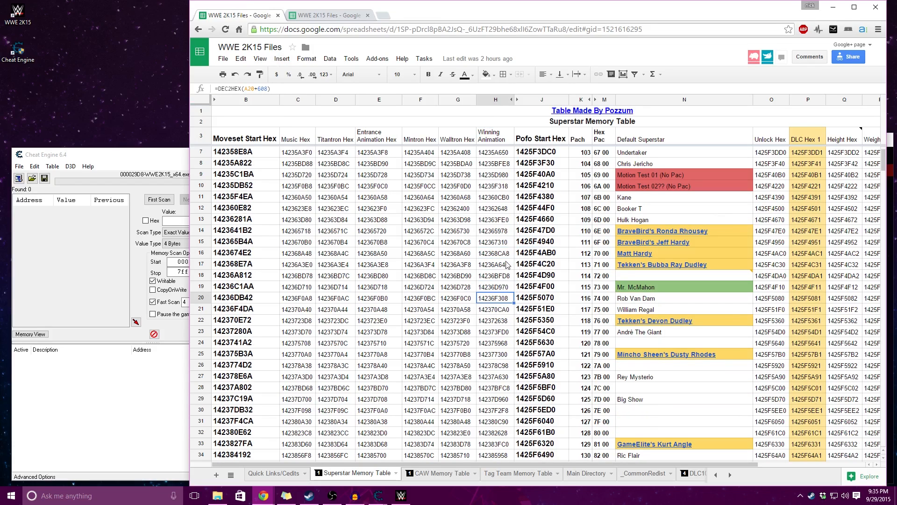
click(494, 241)
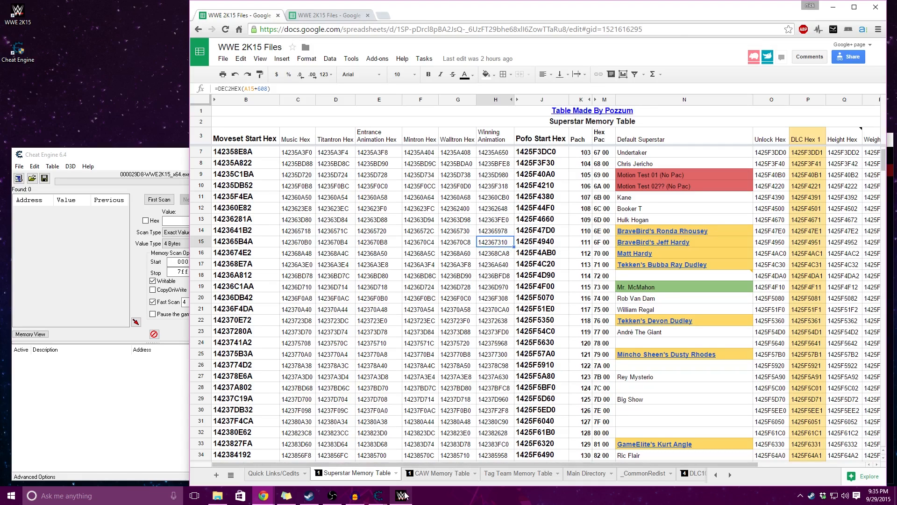
click(400, 496)
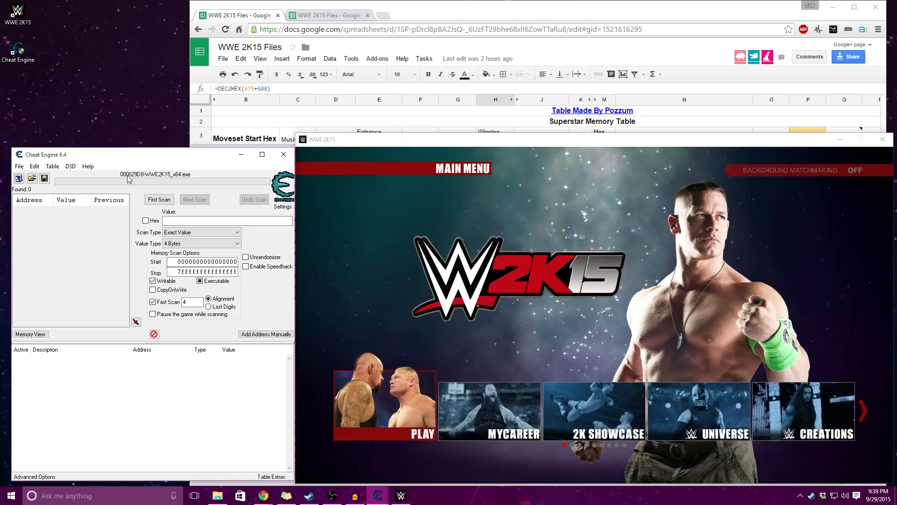
- Go to address 142367310 in the Memory Viewer and display it as 2-byte decimal
click(29, 334)
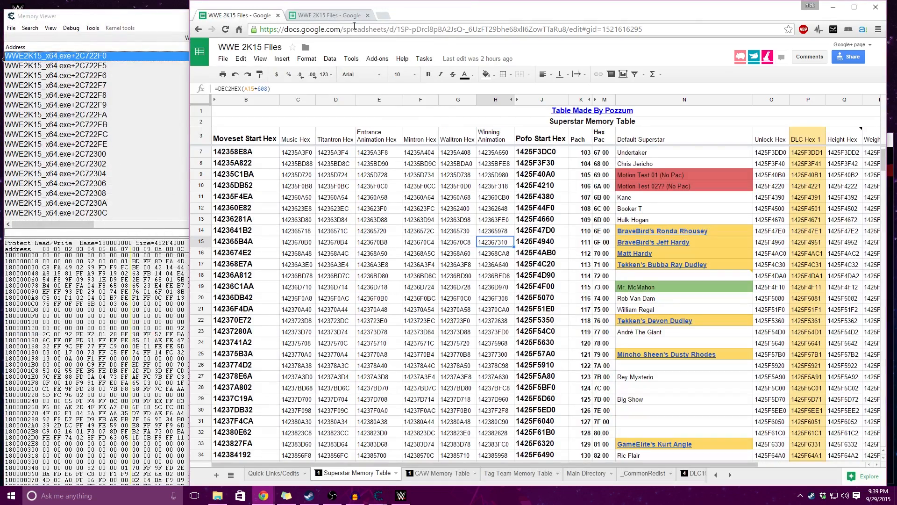
mouse_move(280, 364)
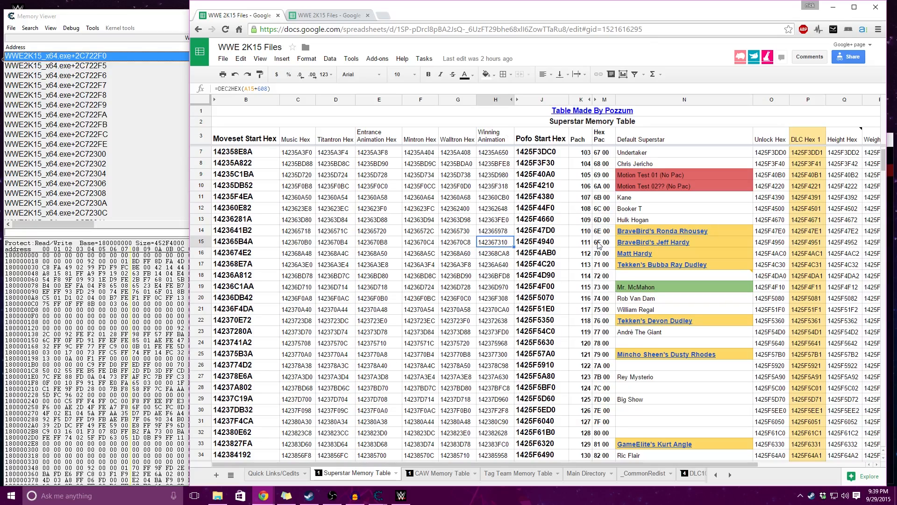
right_click(494, 241)
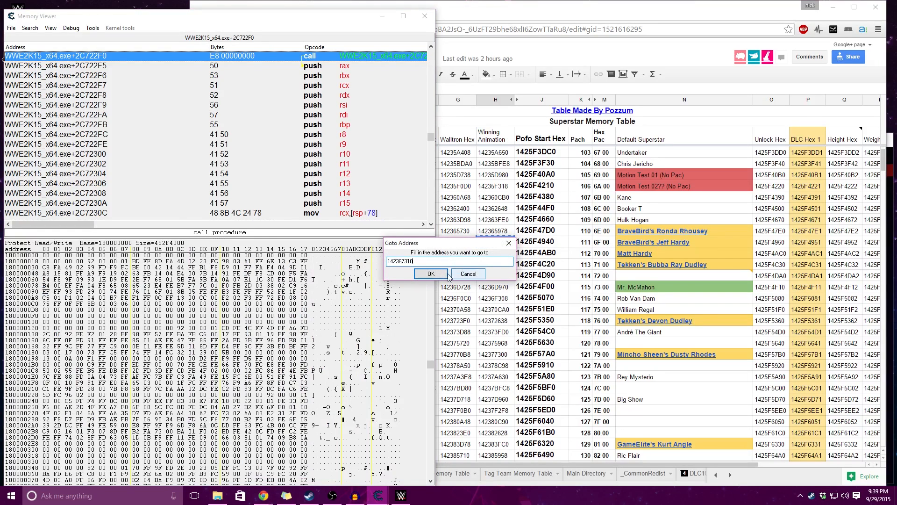
click(431, 274)
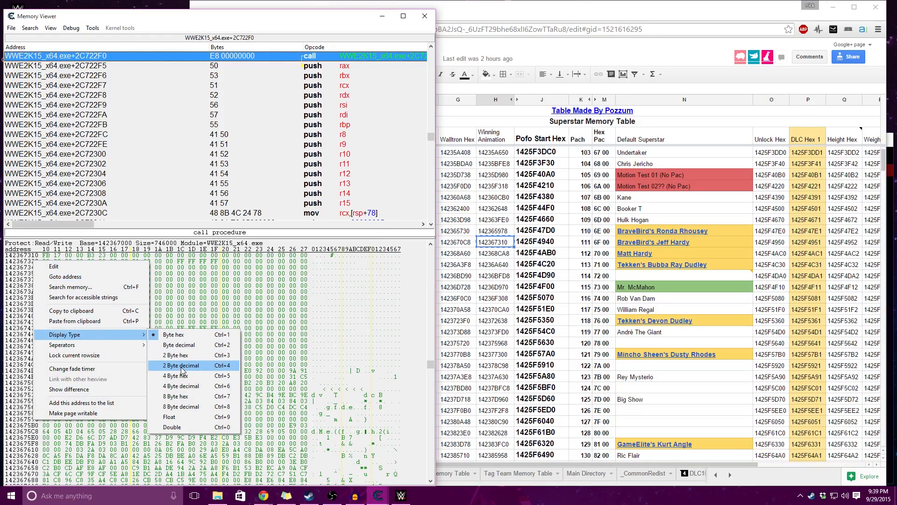
click(181, 365)
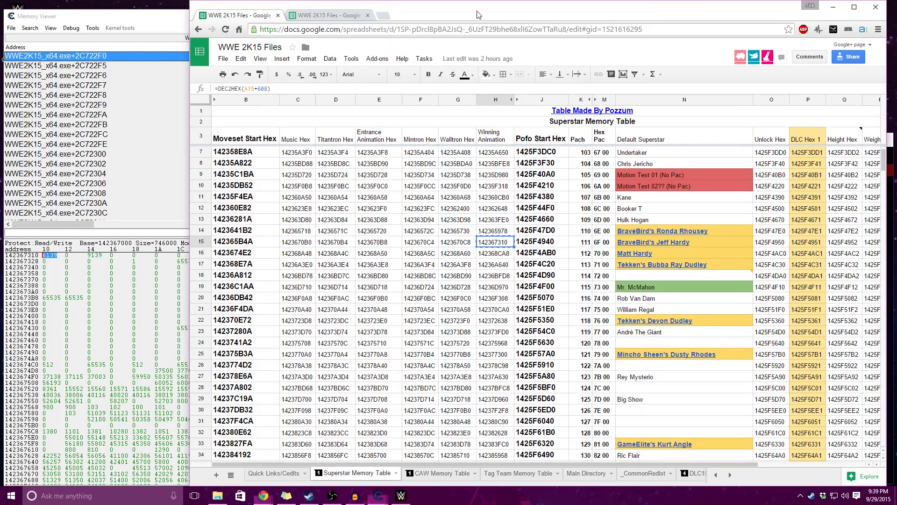
- On the Pac\evt\Winning sheet, locate John Cena's 6139 and Rey Mysterio's 6123 animation numbers
click(421, 473)
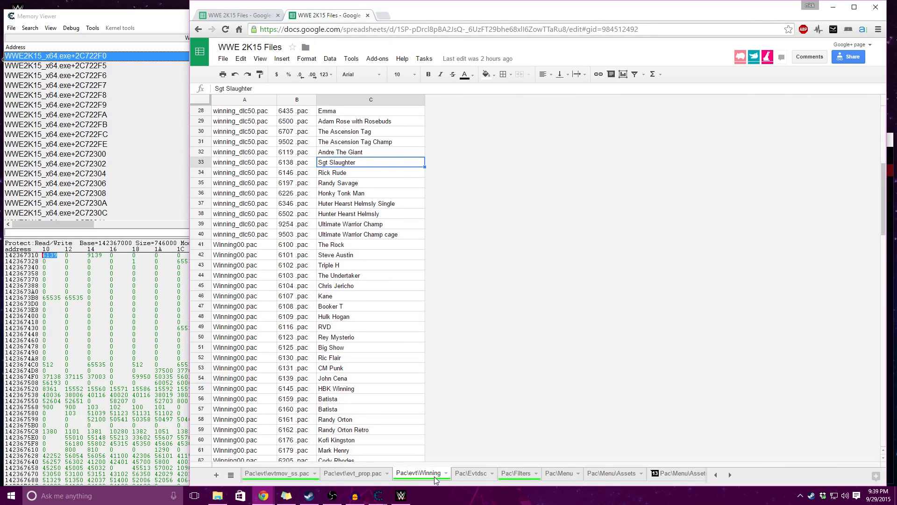
scroll(up, 3)
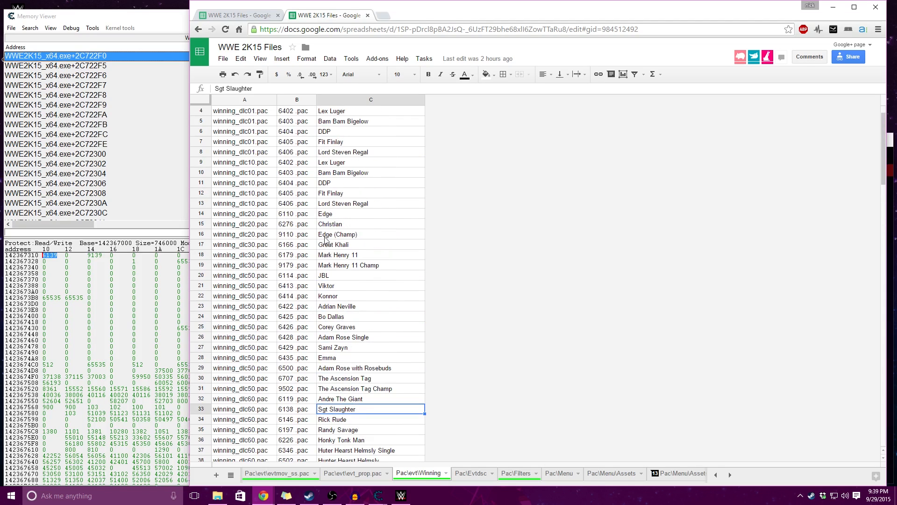
scroll(down, 3)
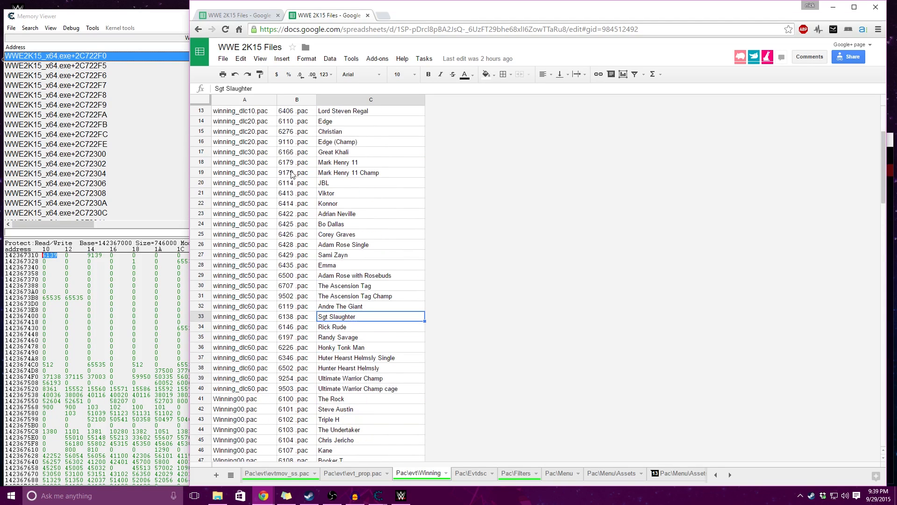
scroll(up, 3)
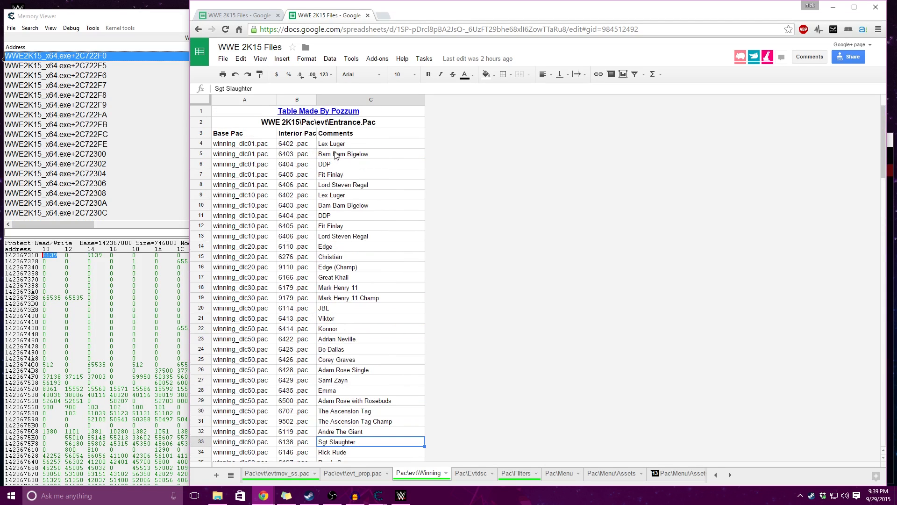
scroll(down, 3)
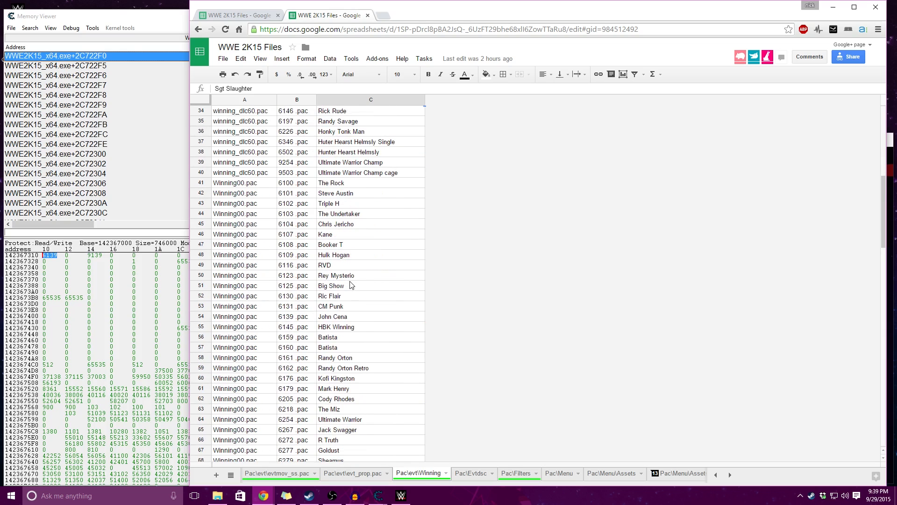
scroll(down, 3)
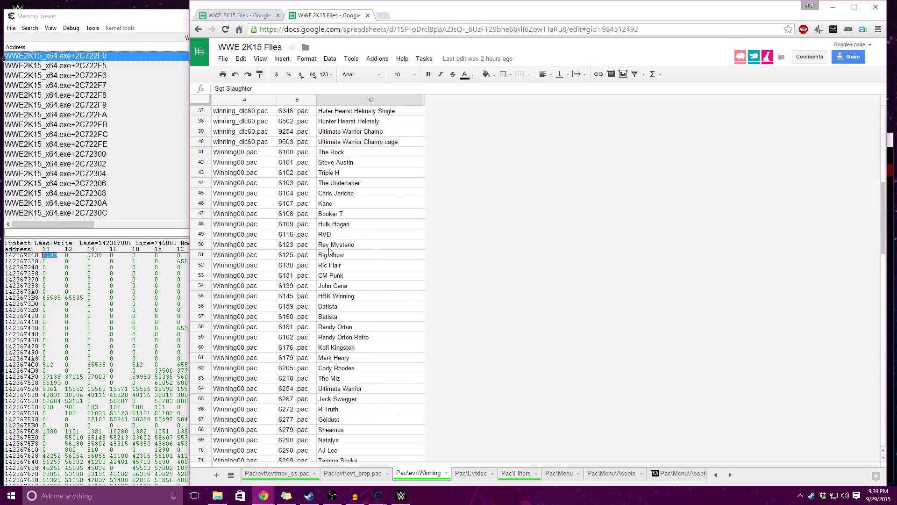
click(296, 285)
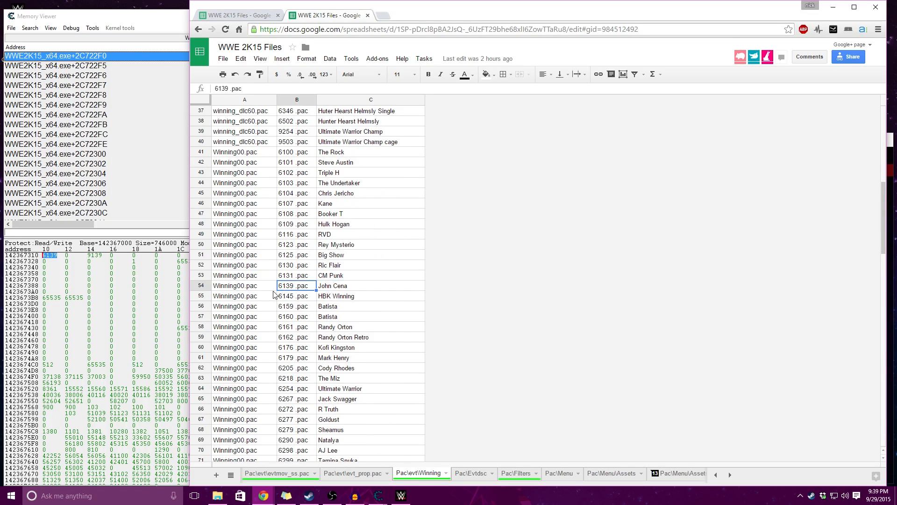
mouse_move(132, 269)
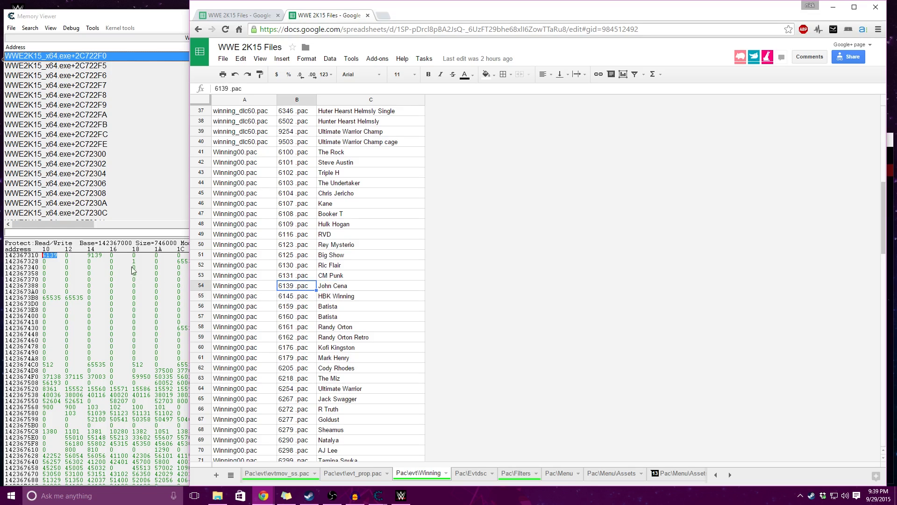
click(296, 244)
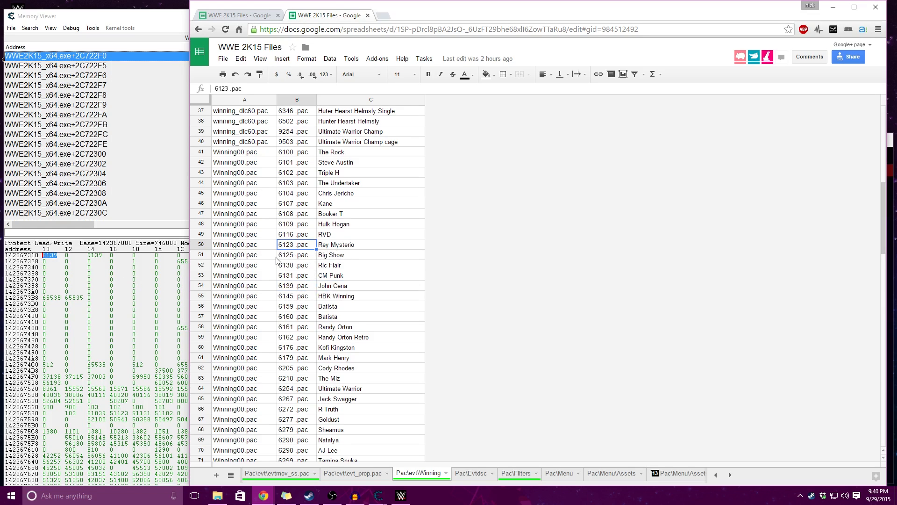
mouse_move(92, 271)
text(6123)
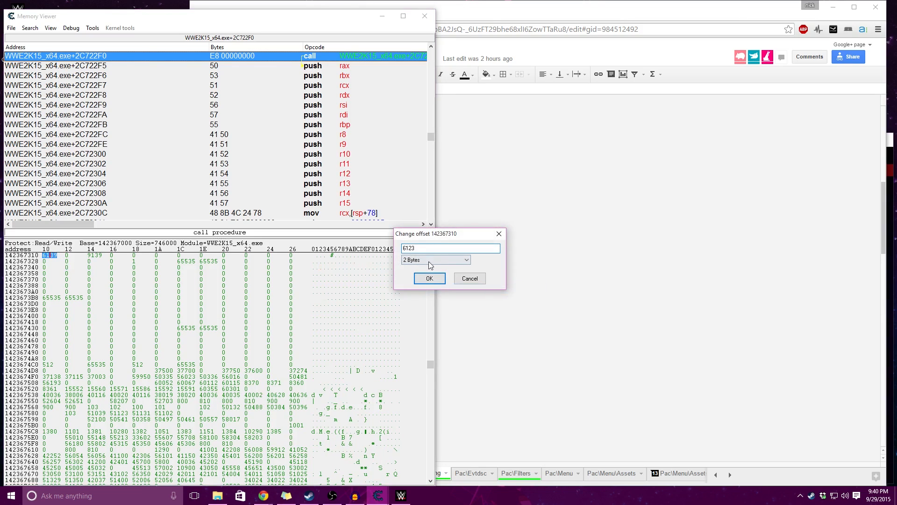
- Confirm 6123 as the 2-byte value at 142367310, verify it, and switch to the game
click(429, 279)
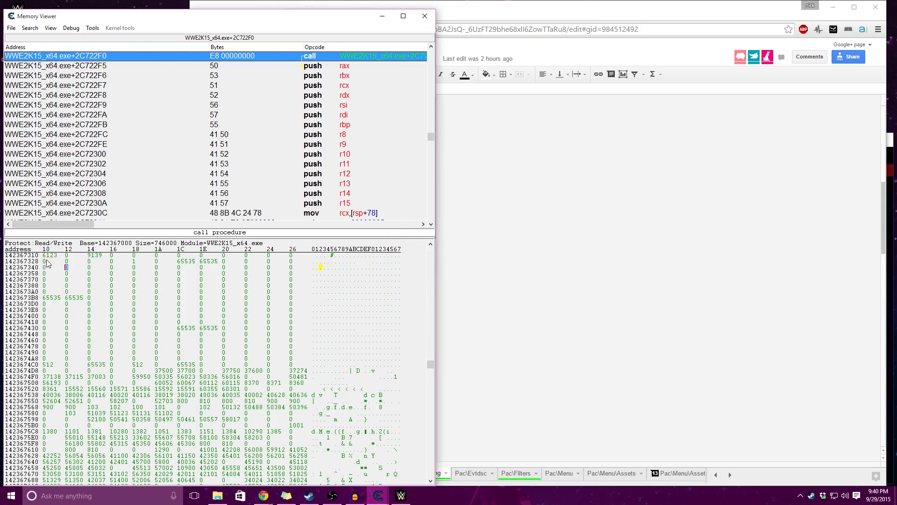
double_click(50, 255)
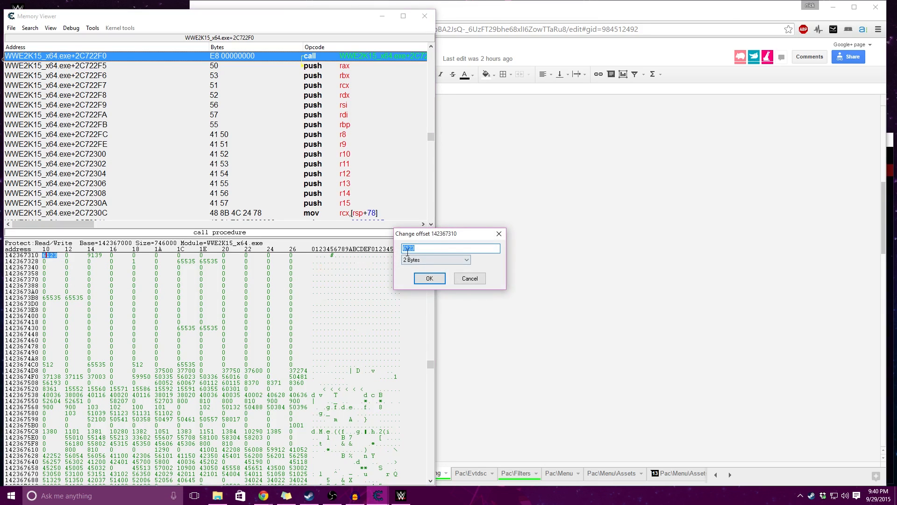
click(429, 278)
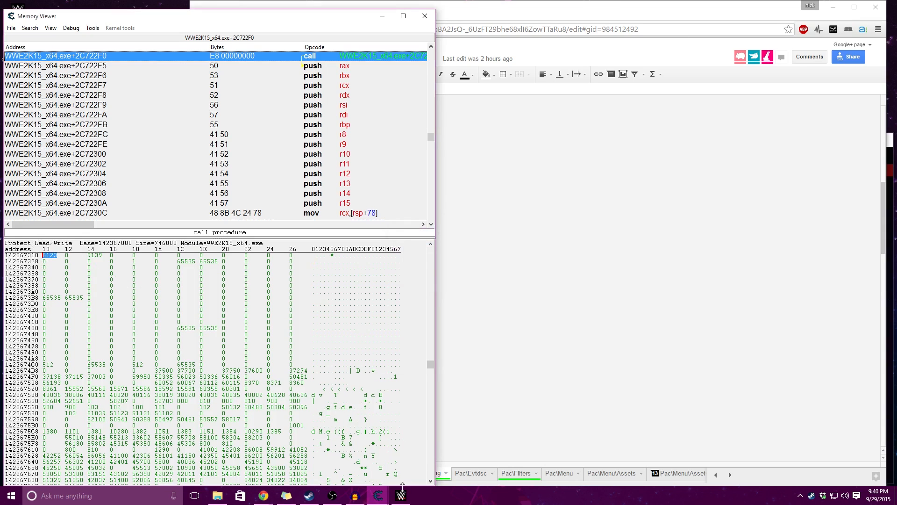
click(401, 495)
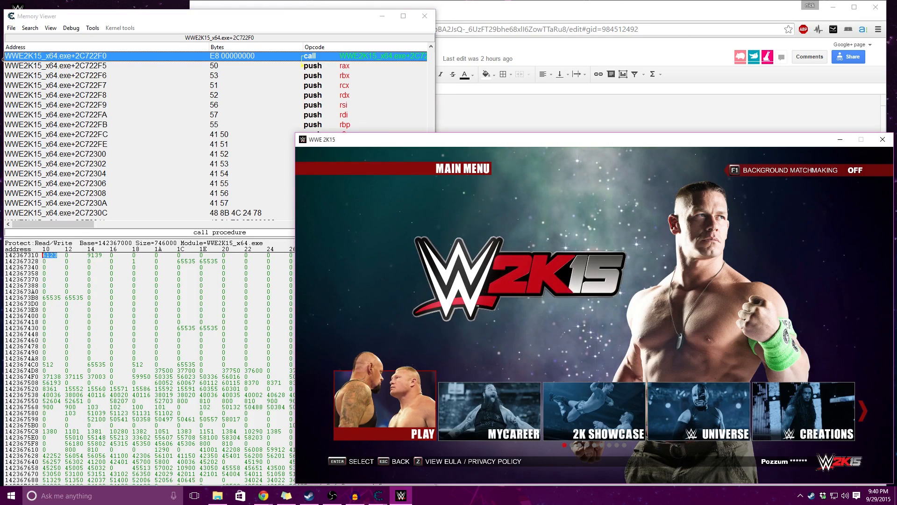
- Leave the game main menu and return to the Pac\evt\Winning sheet in Google Sheets
click(875, 411)
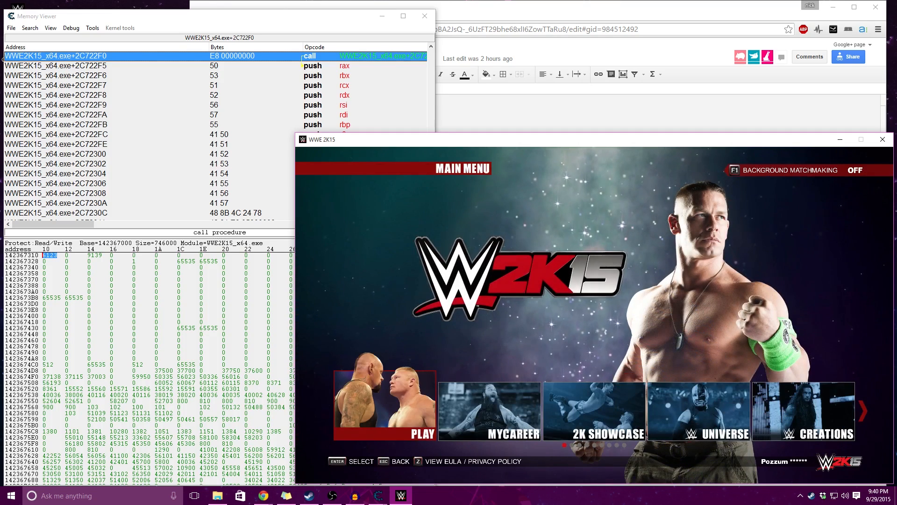
click(383, 411)
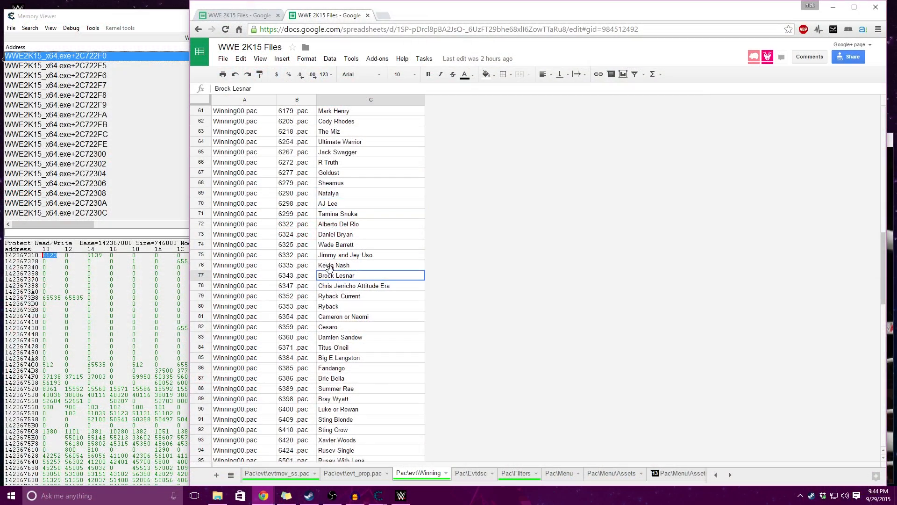
- Select the Chris Jericho Attitude Era entry and switch to the Superstar Memory Table sheet
click(353, 285)
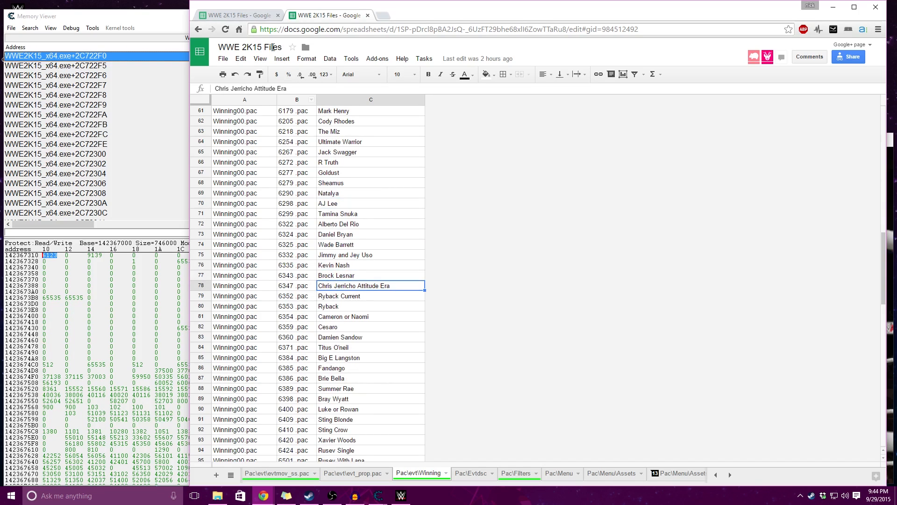
click(354, 473)
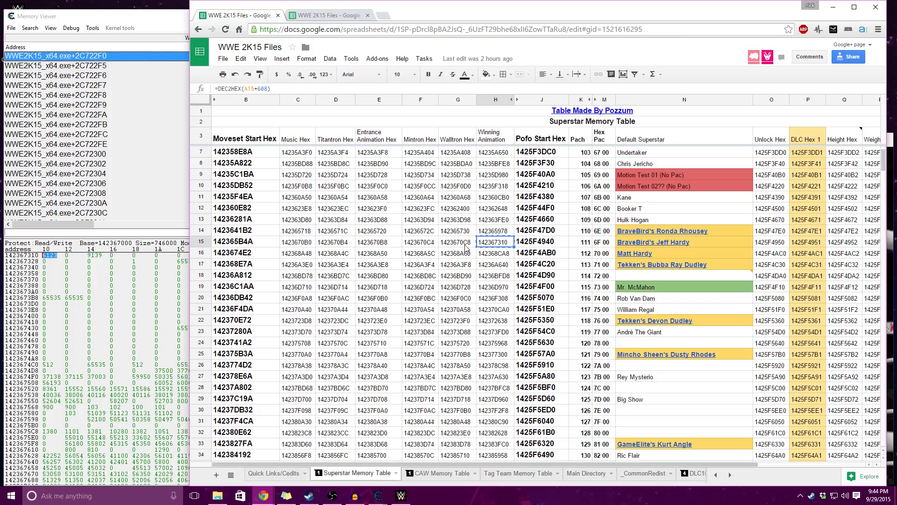
mouse_move(162, 269)
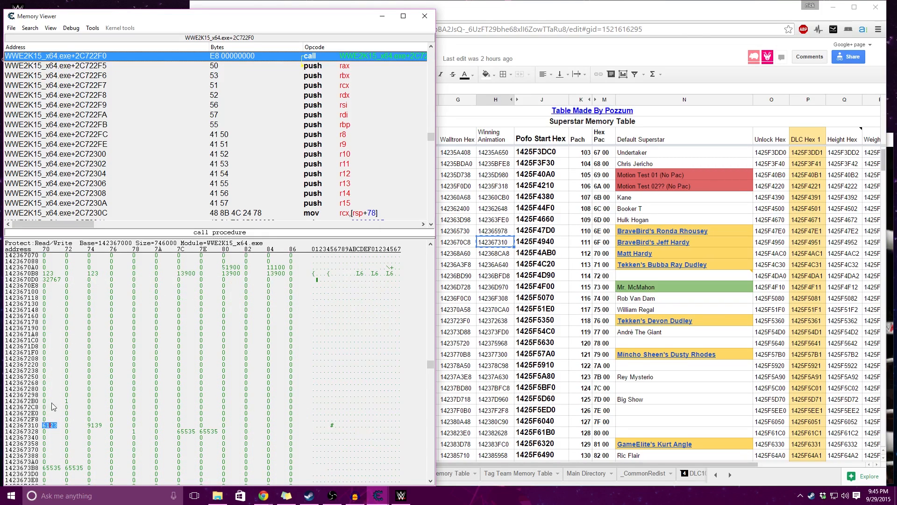
mouse_move(177, 280)
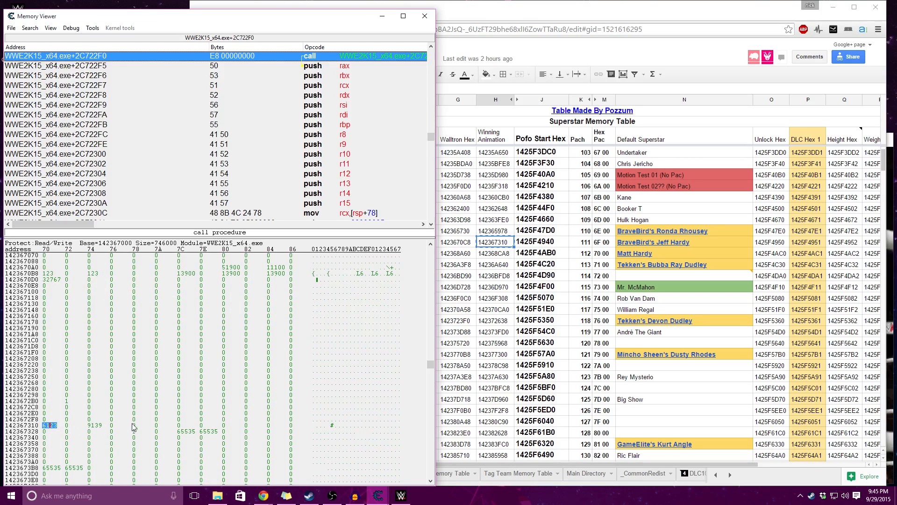
- Scroll the Memory Viewer hex view showing 6123 at address 142367310
scroll(down, 3)
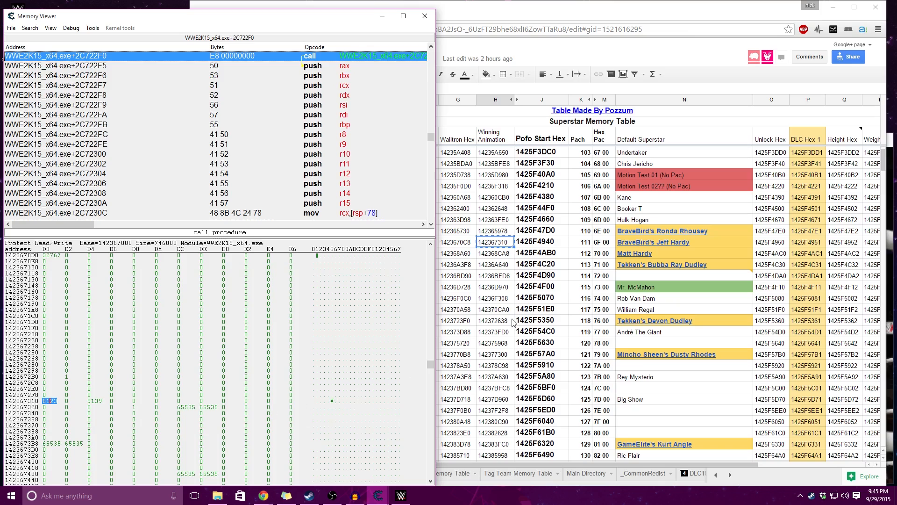